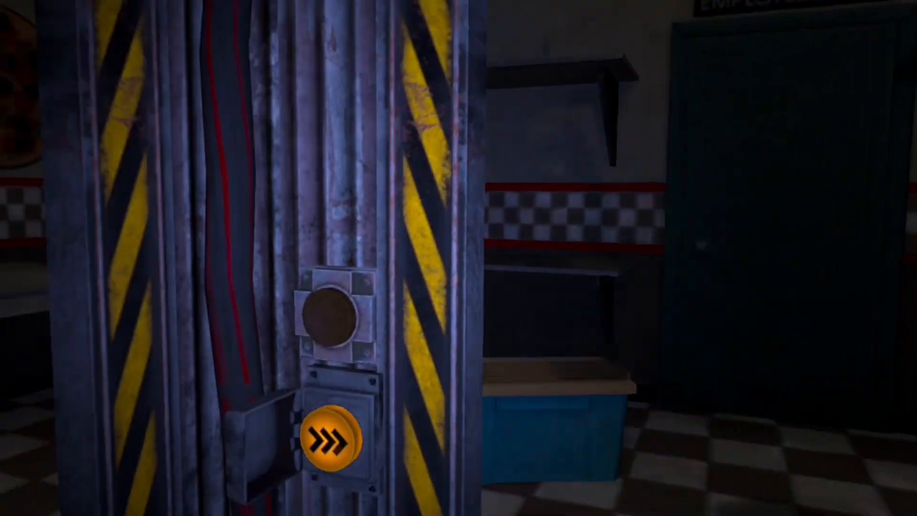
left_click(331, 438)
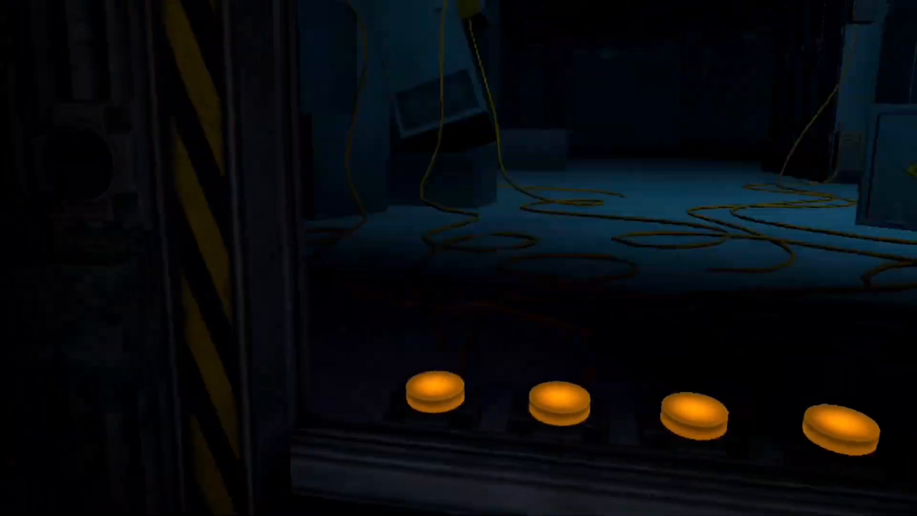
mouse_move(458, 258)
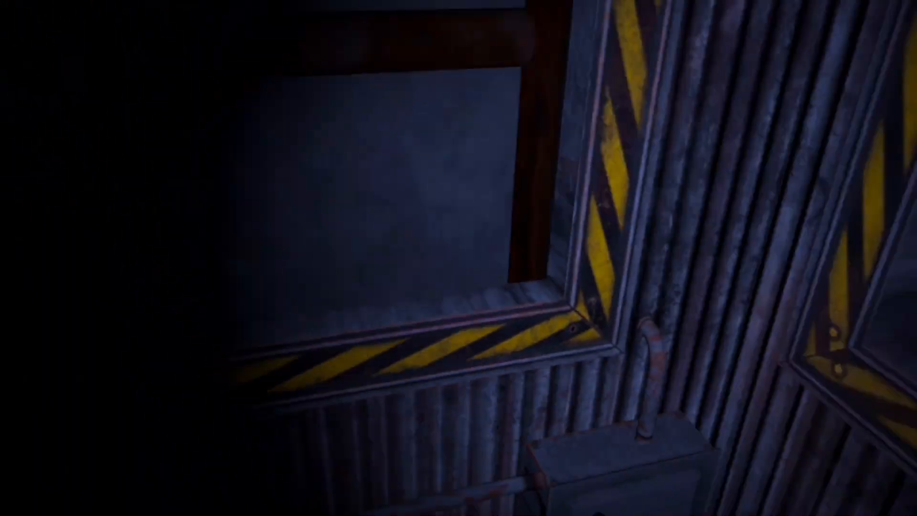
mouse_move(458, 258)
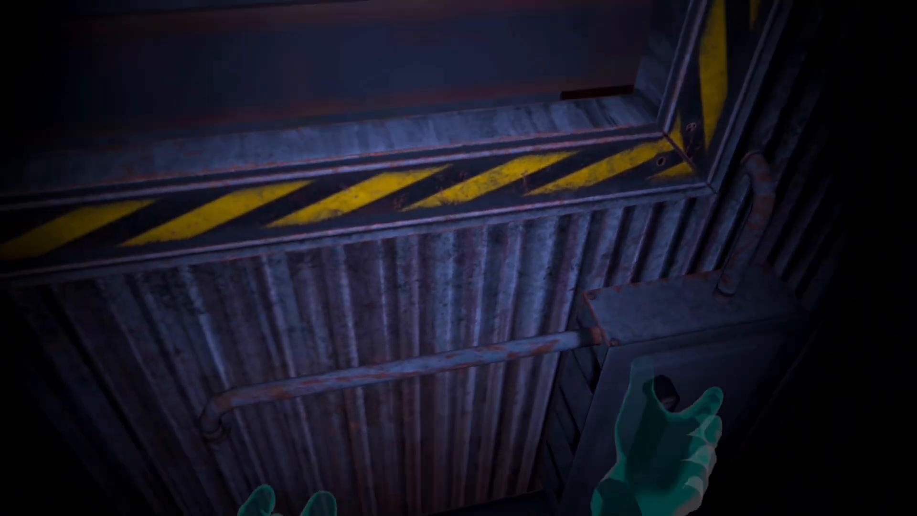
mouse_move(458, 258)
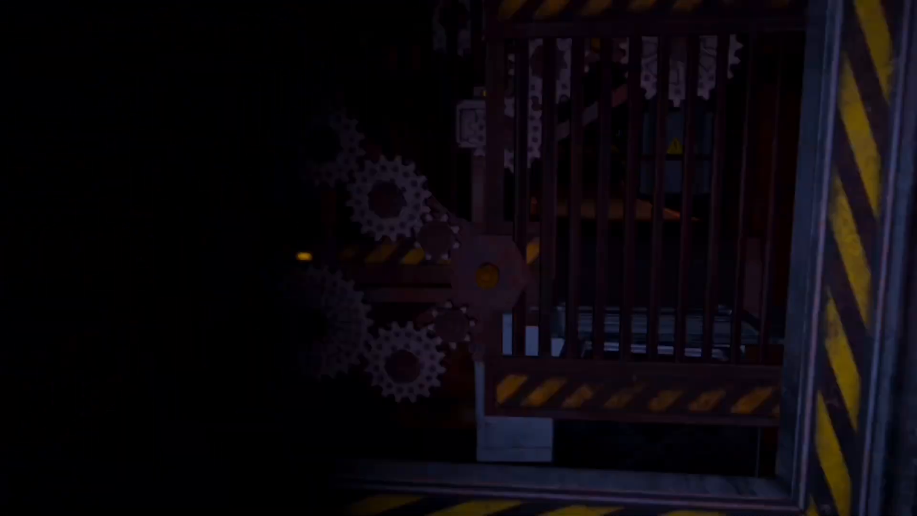
mouse_move(458, 258)
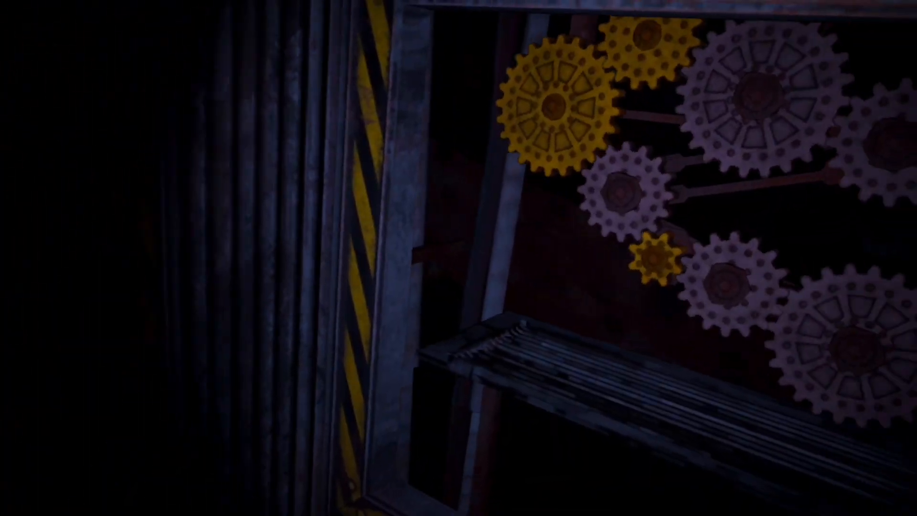
mouse_move(458, 258)
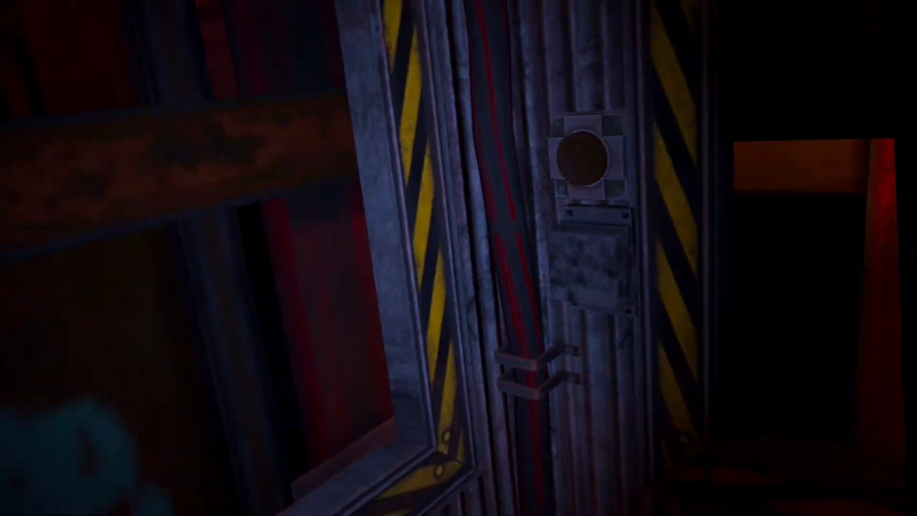
mouse_move(458, 258)
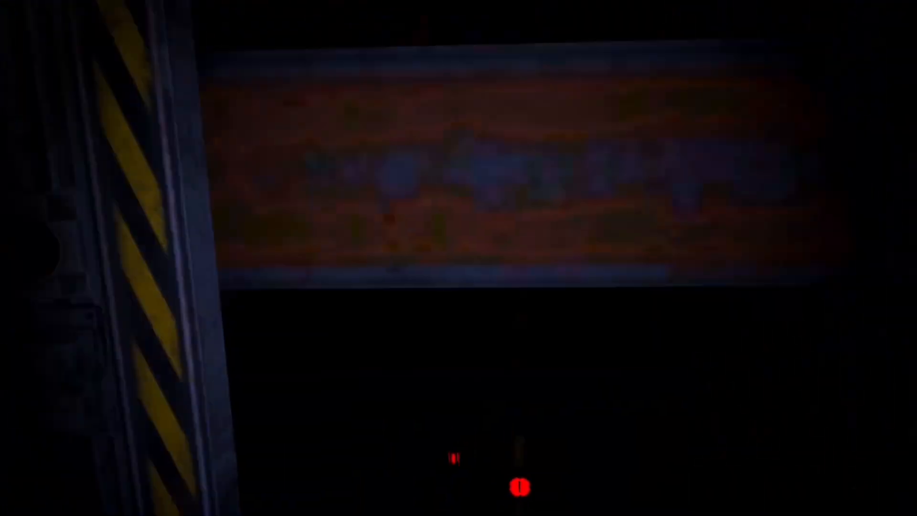
mouse_move(459, 258)
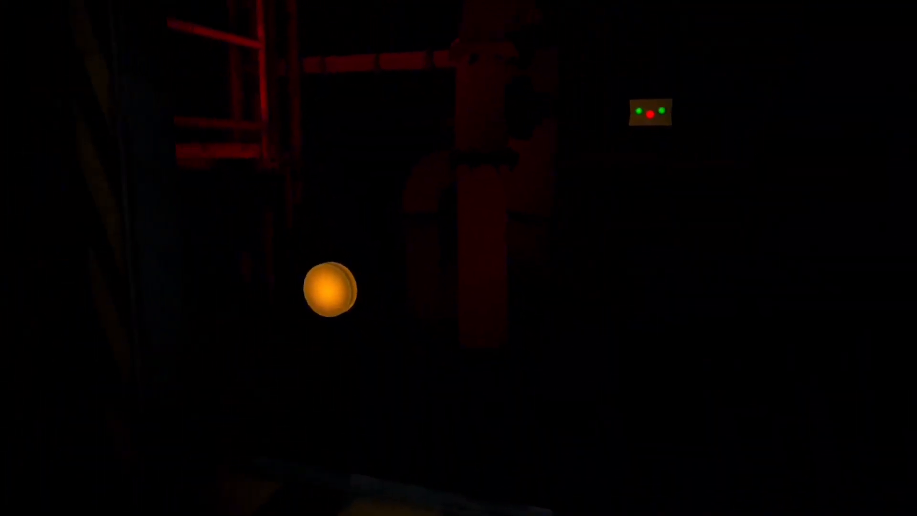
mouse_move(459, 258)
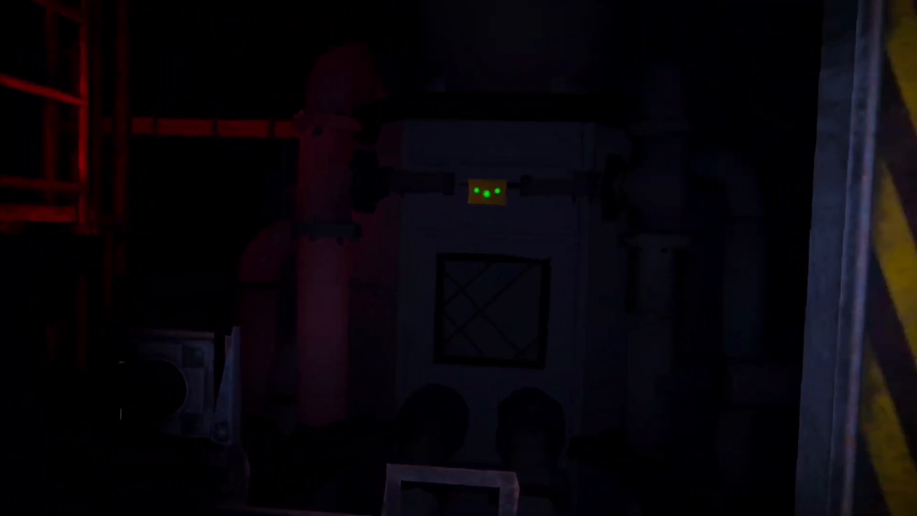
mouse_move(459, 258)
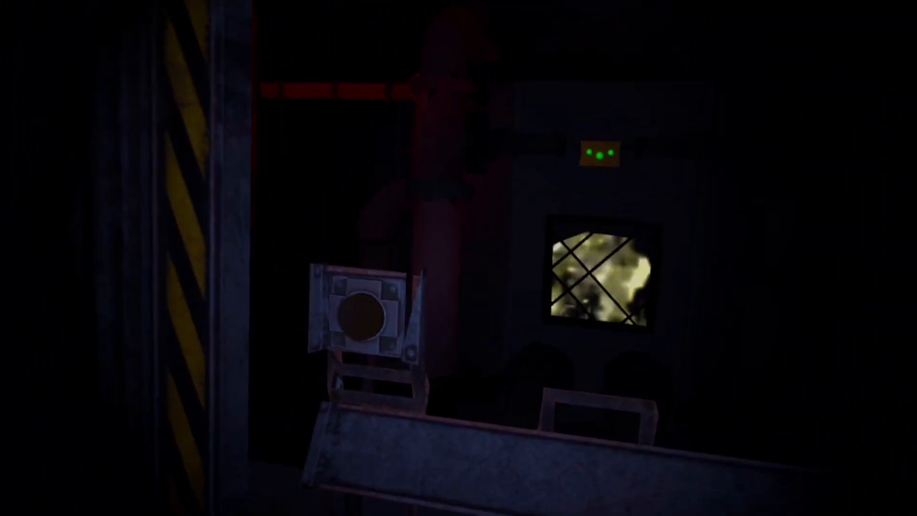
mouse_move(458, 258)
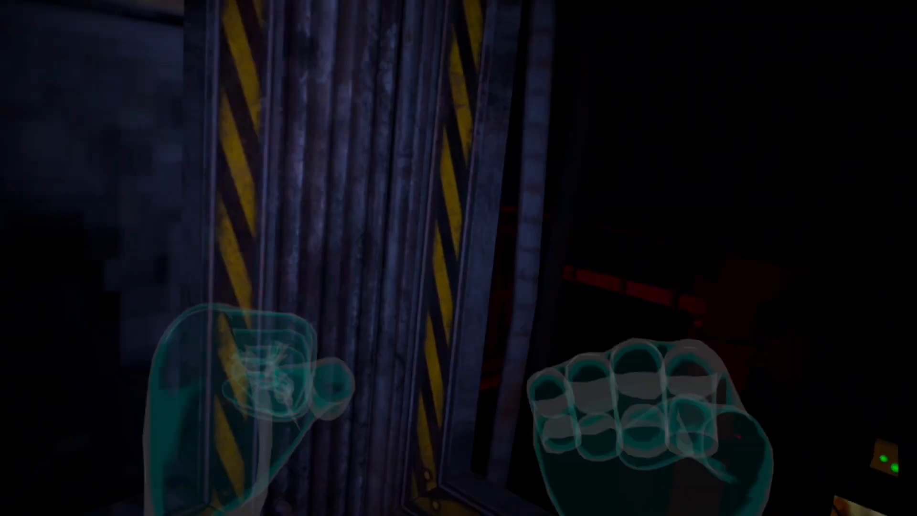
mouse_move(458, 258)
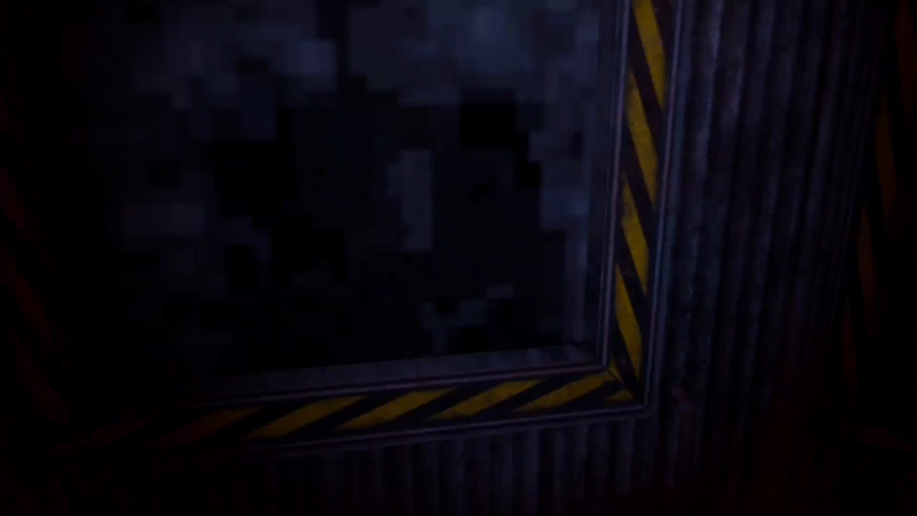